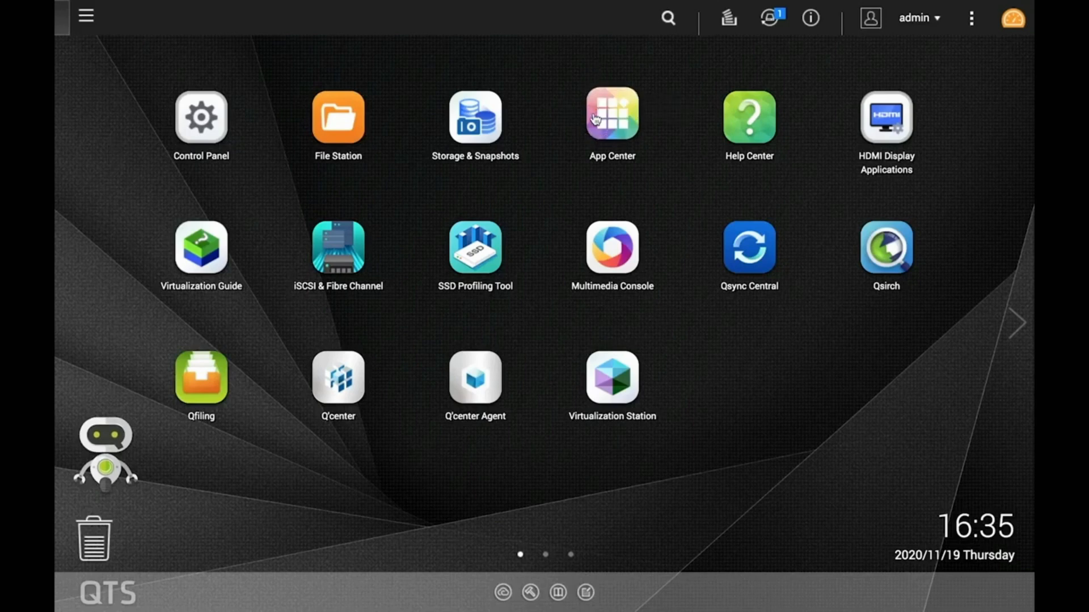
# - Launch HBS 3 Hybrid Backup Sync from the QTS main menu's Applications list
pyautogui.click(612, 114)
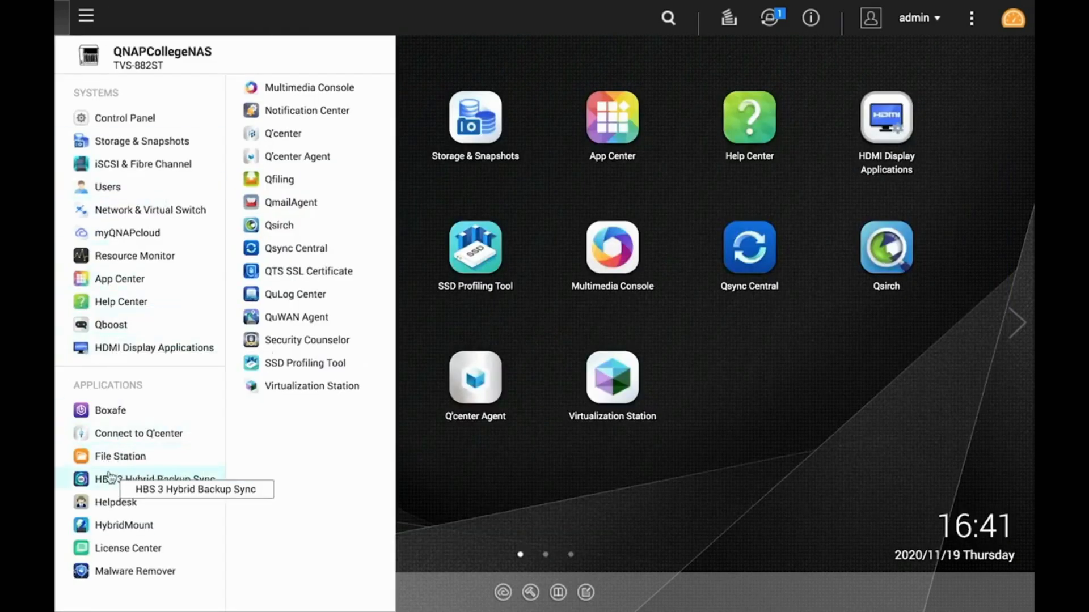
pyautogui.click(136, 480)
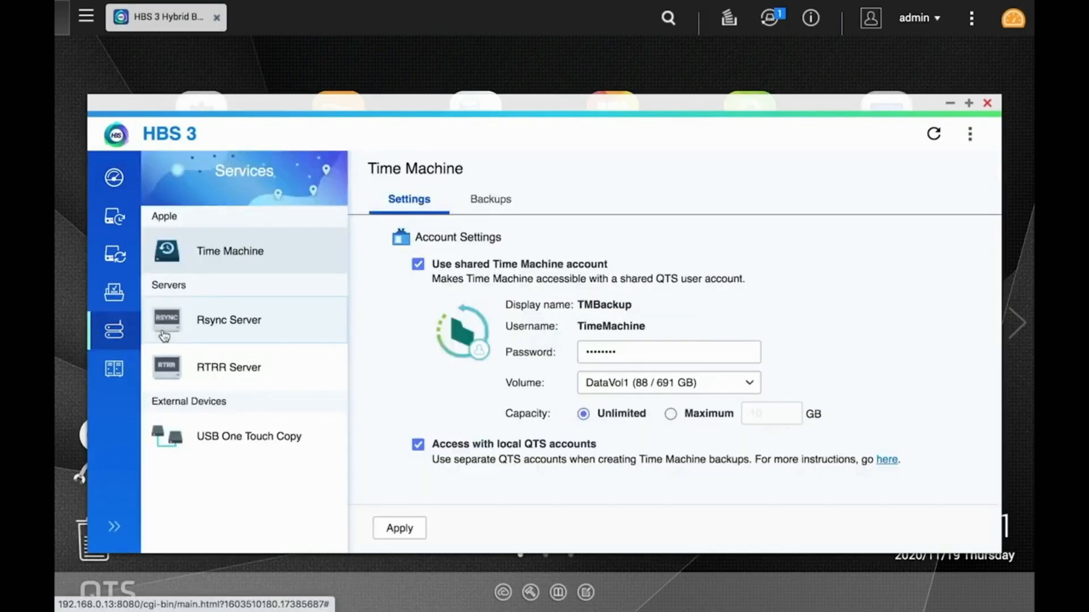
pyautogui.moveTo(236, 437)
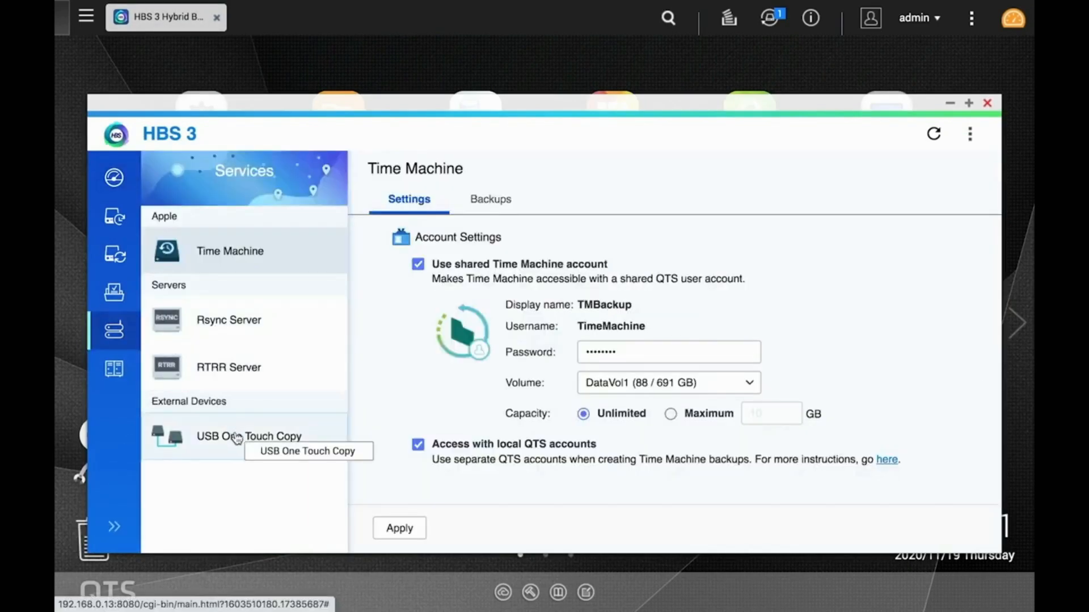
# - Set the front USB port's operating mode to USB One Touch Copy and bring up its transfer settings
pyautogui.click(236, 436)
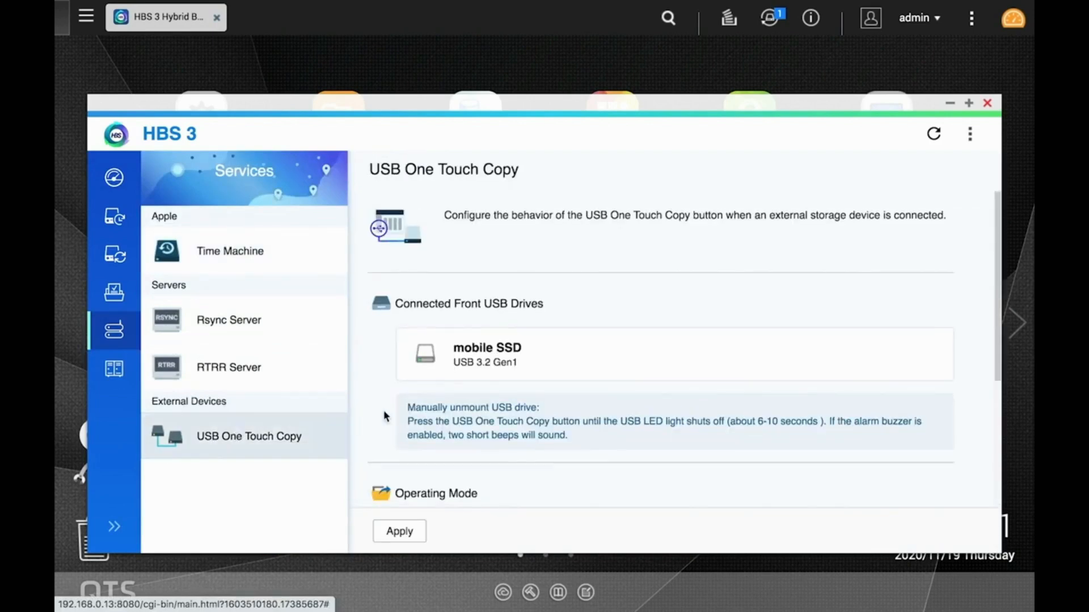
pyautogui.scroll(-3)
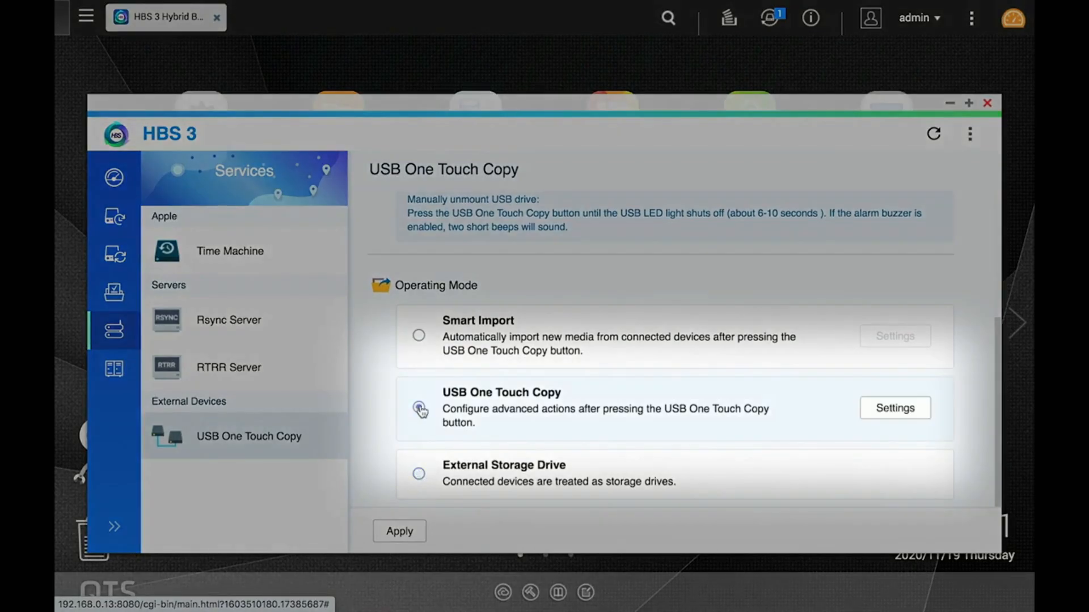
pyautogui.click(418, 474)
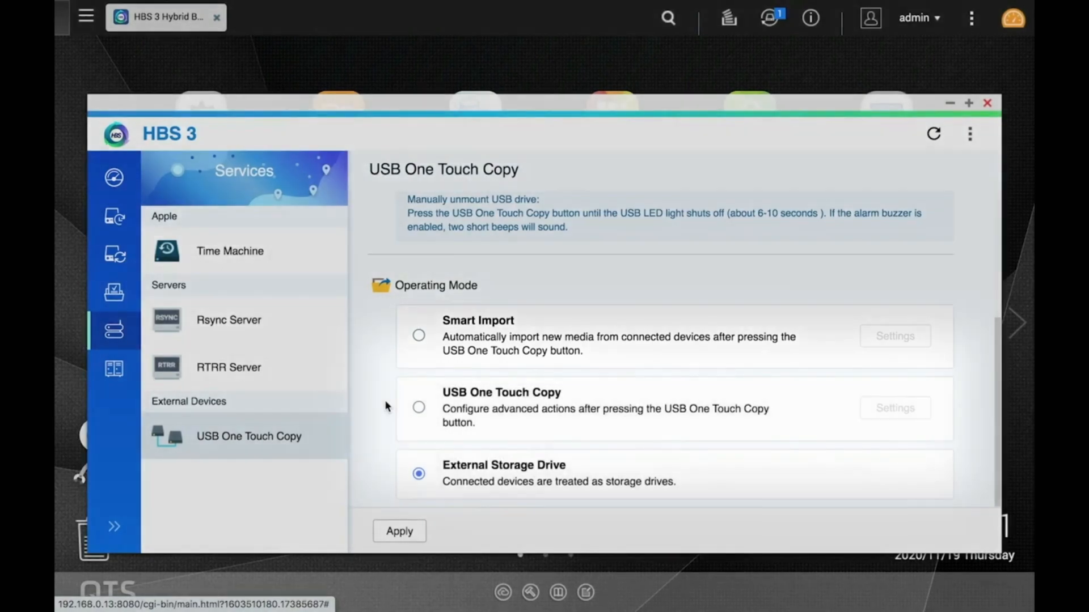
pyautogui.click(418, 407)
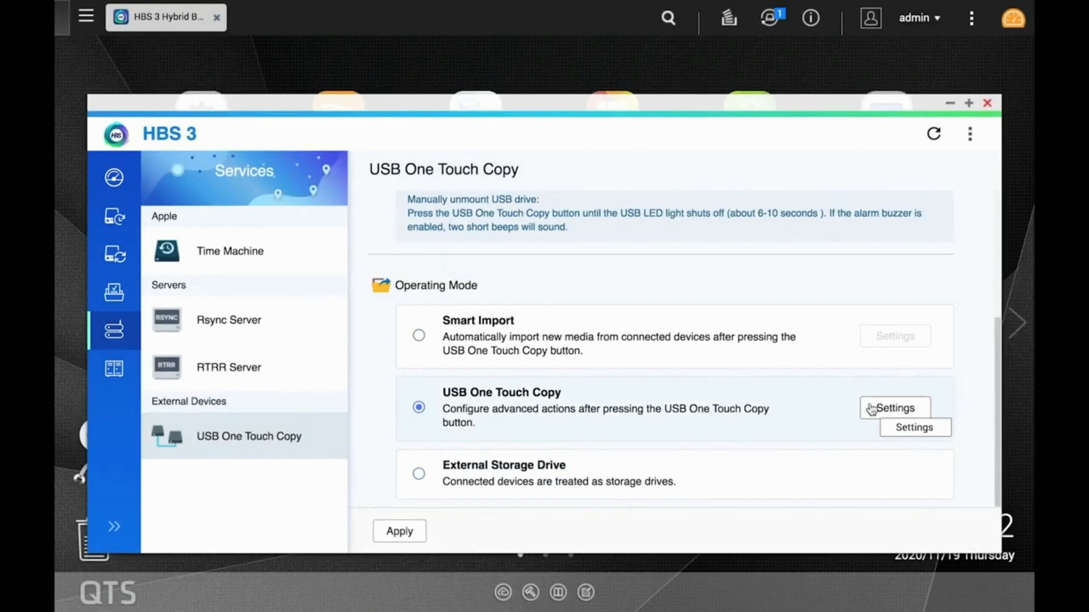
pyautogui.click(895, 407)
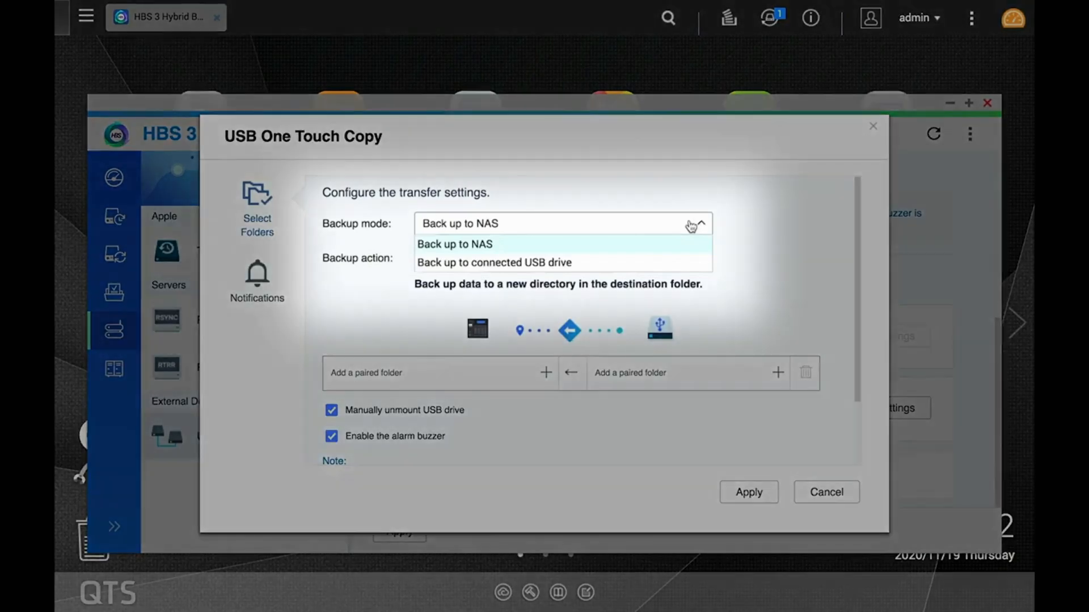
# - Set Backup mode to Back up to NAS and expand the Backup action dropdown
pyautogui.click(454, 244)
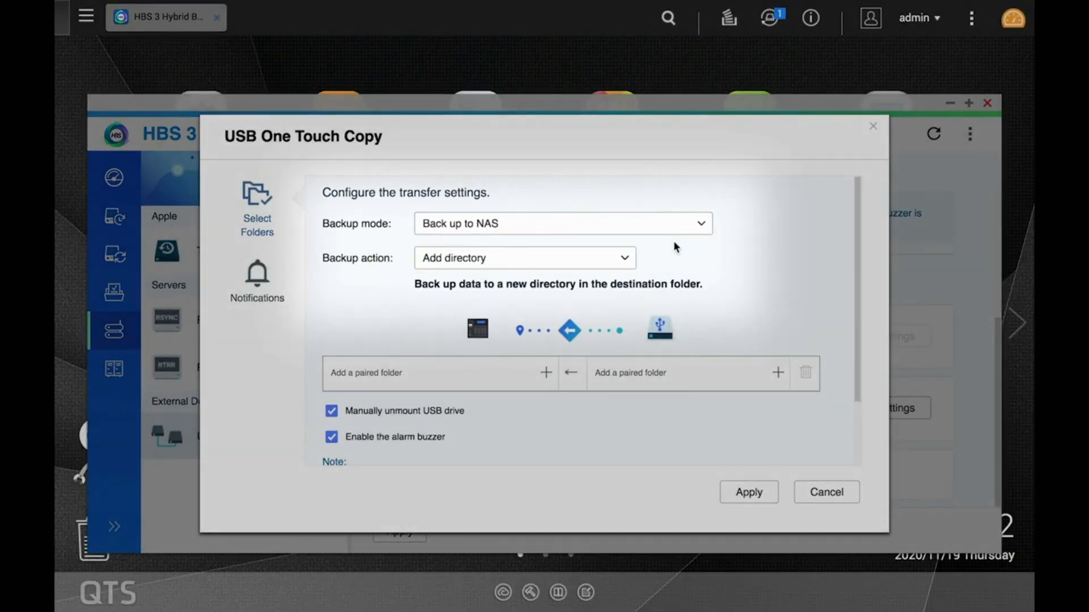
pyautogui.click(525, 258)
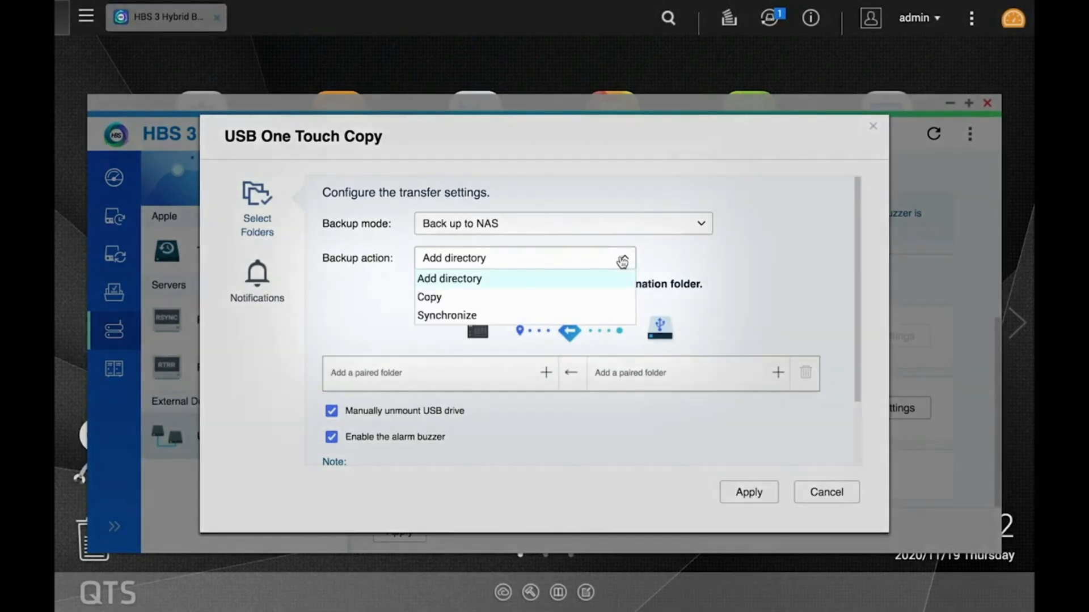
pyautogui.moveTo(596, 300)
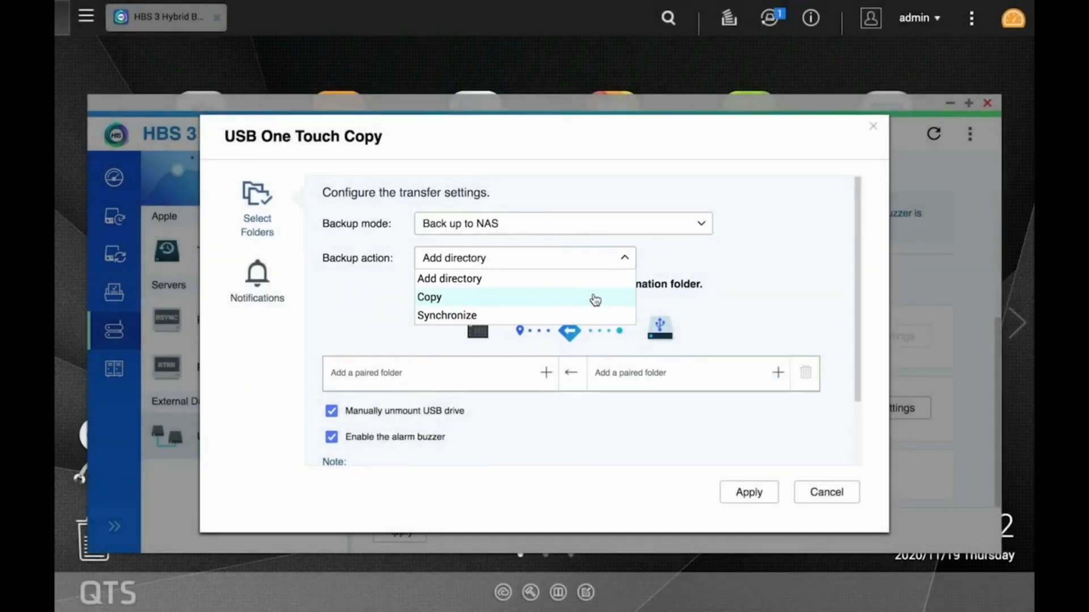
# - Choose Copy as the backup action and pair FrontUSB1 with the Public folder
pyautogui.click(429, 297)
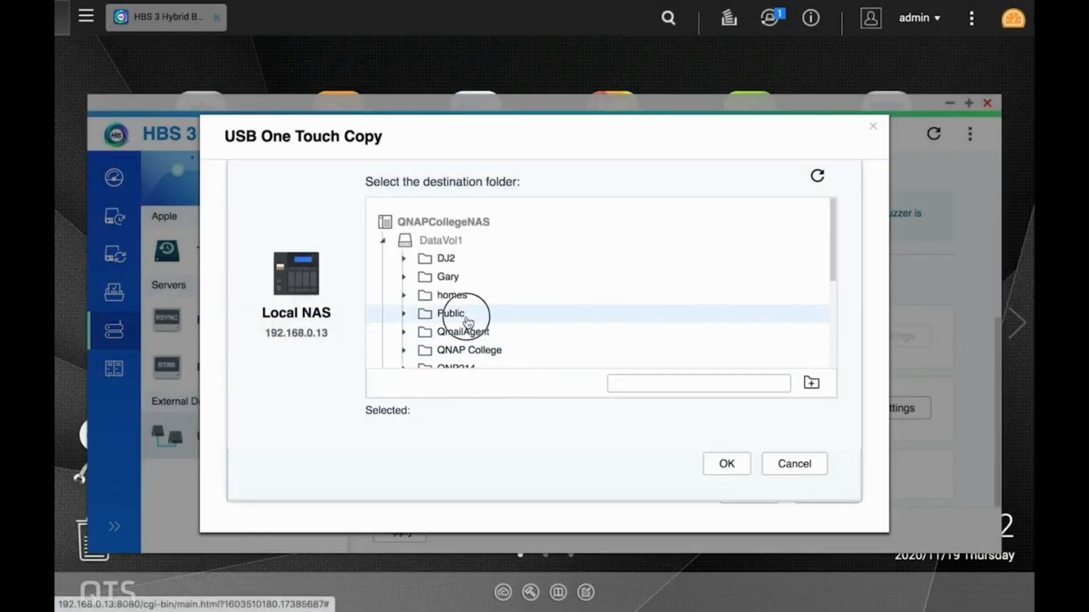
pyautogui.click(727, 464)
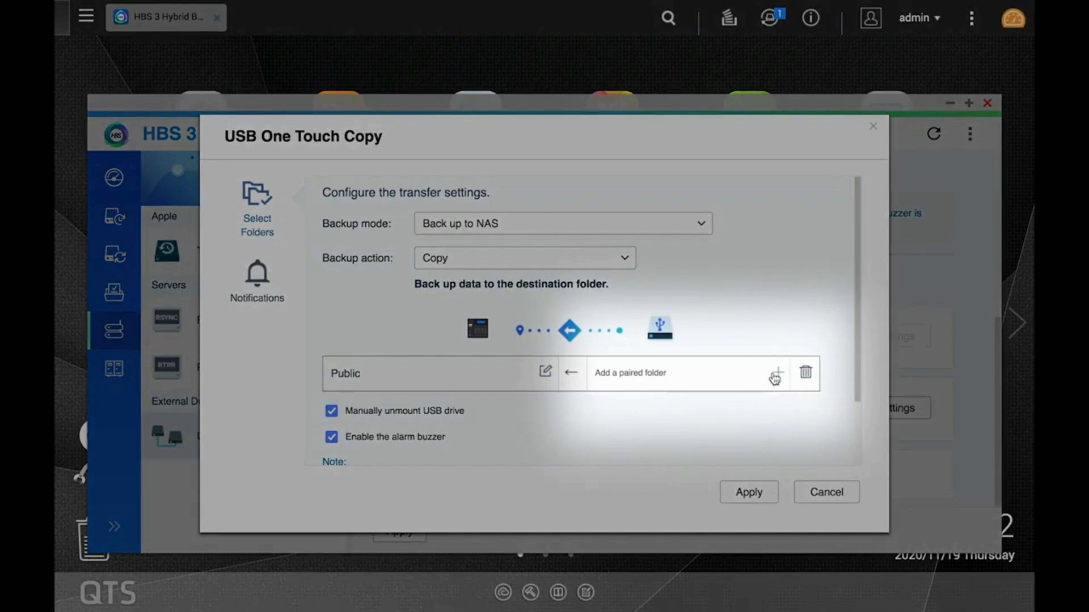
pyautogui.click(779, 372)
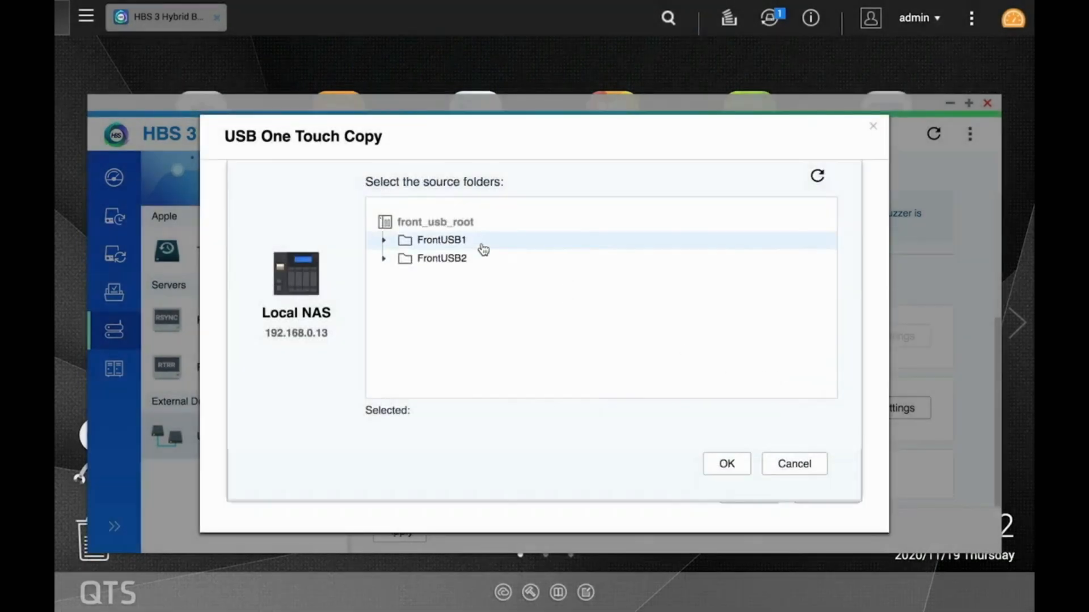
pyautogui.click(440, 240)
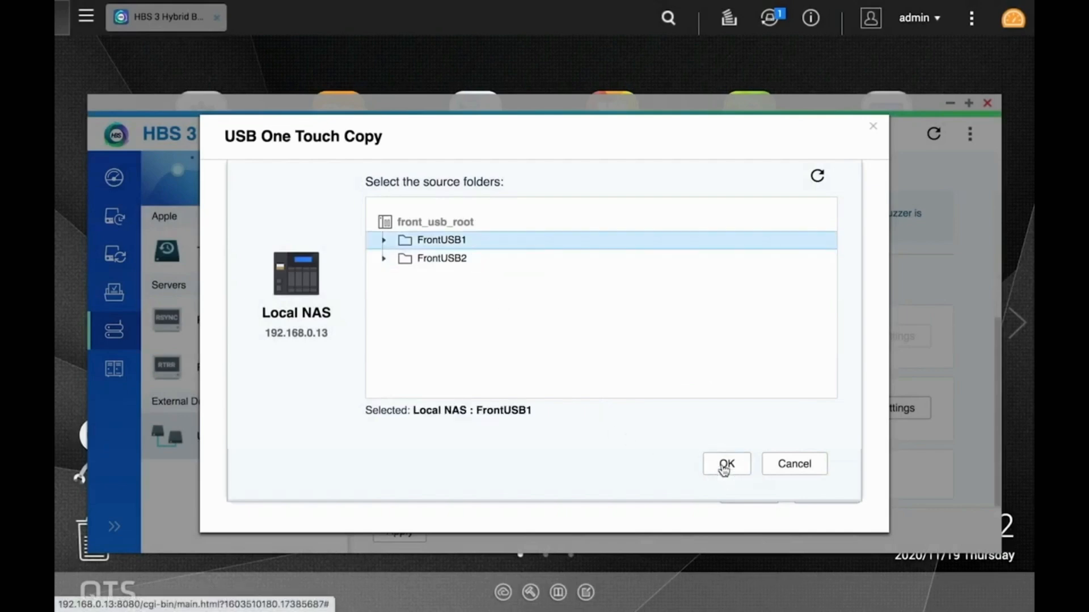
pyautogui.click(726, 463)
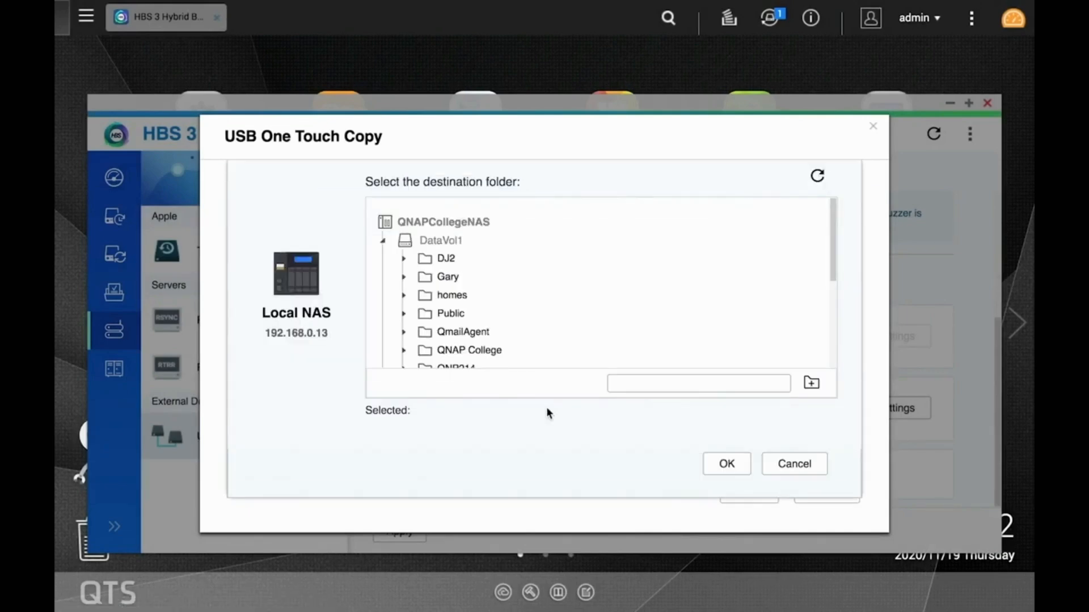
# - Pair FrontUSB2 with Public, then apply the transfer settings and the One Touch Copy page
pyautogui.click(726, 463)
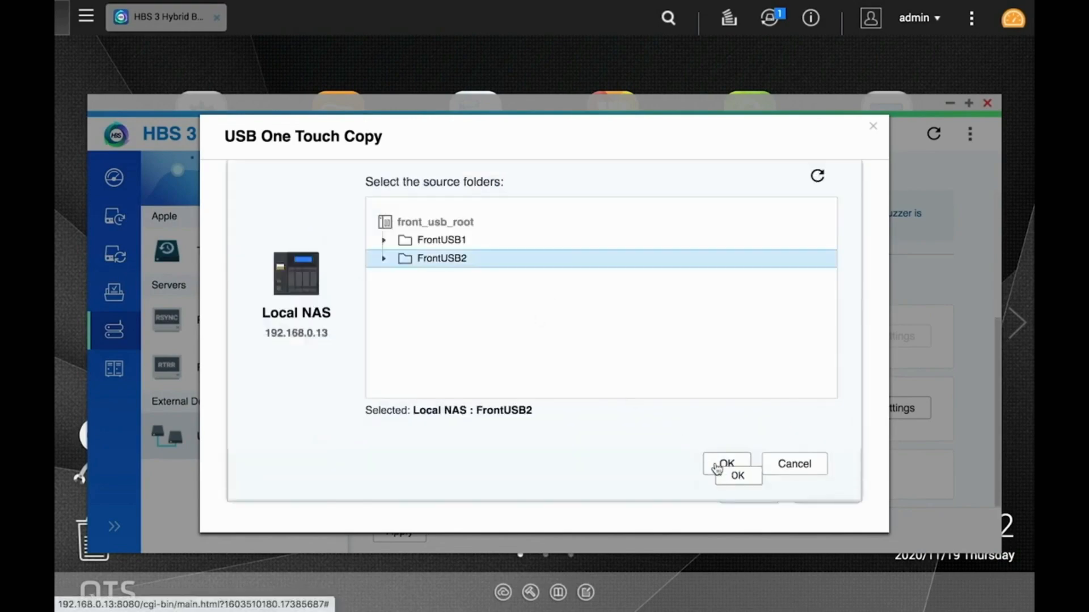
pyautogui.click(727, 464)
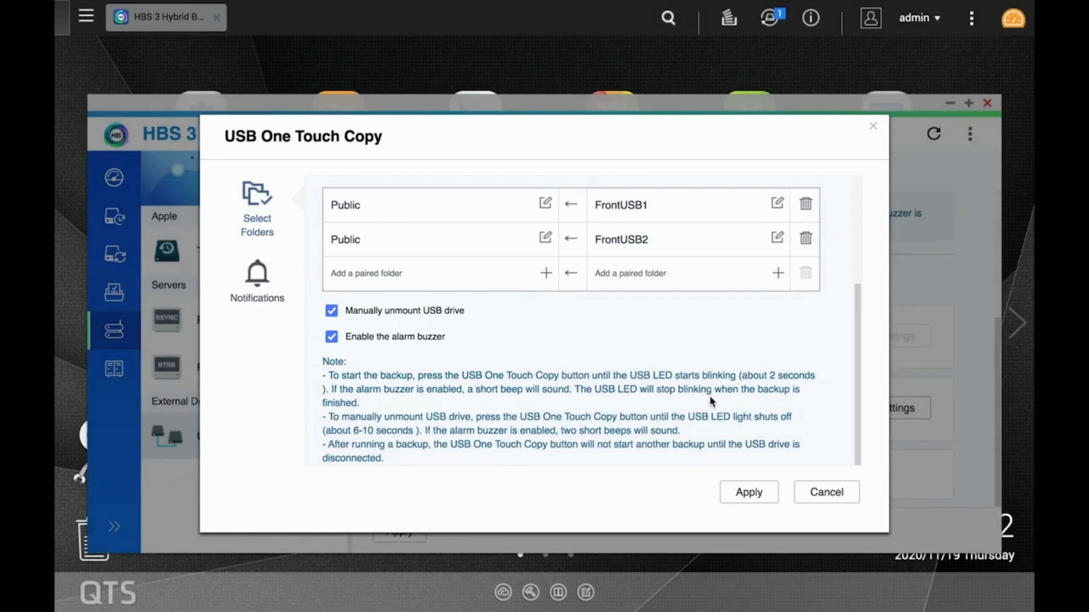
pyautogui.click(826, 493)
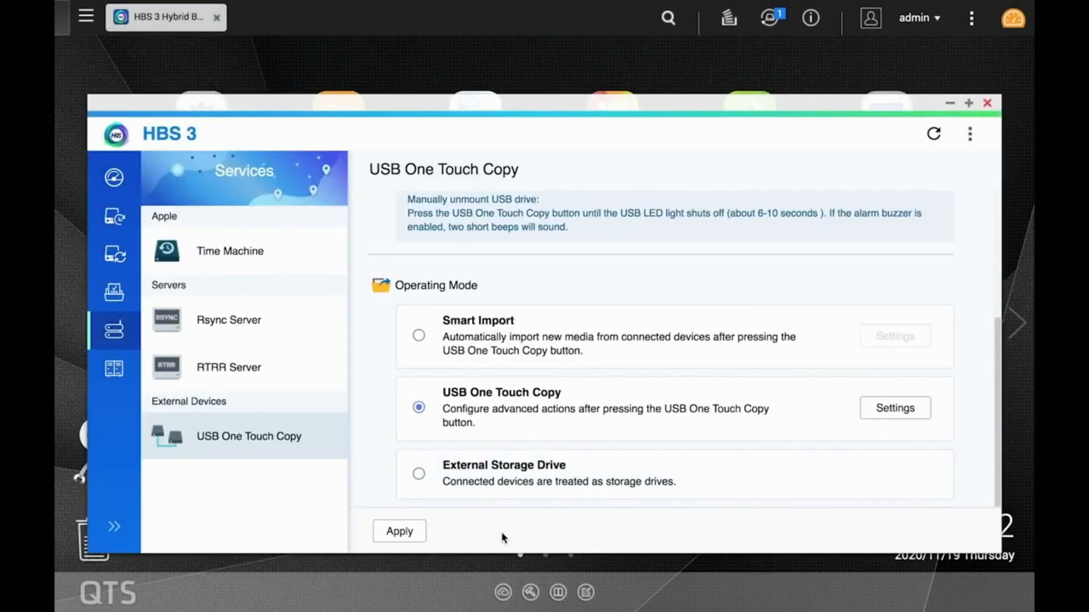
pyautogui.click(399, 531)
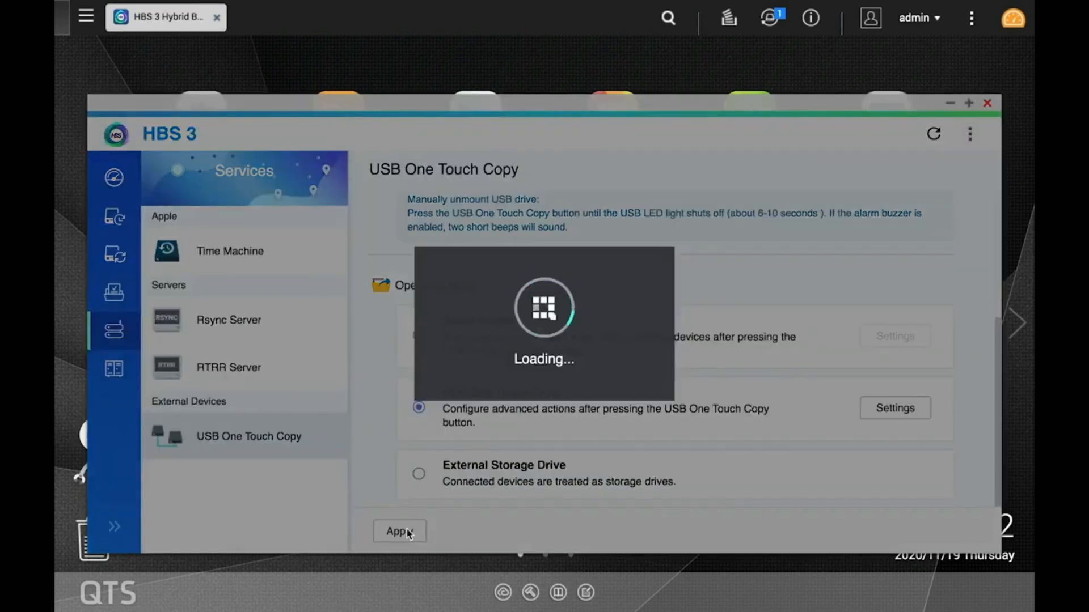